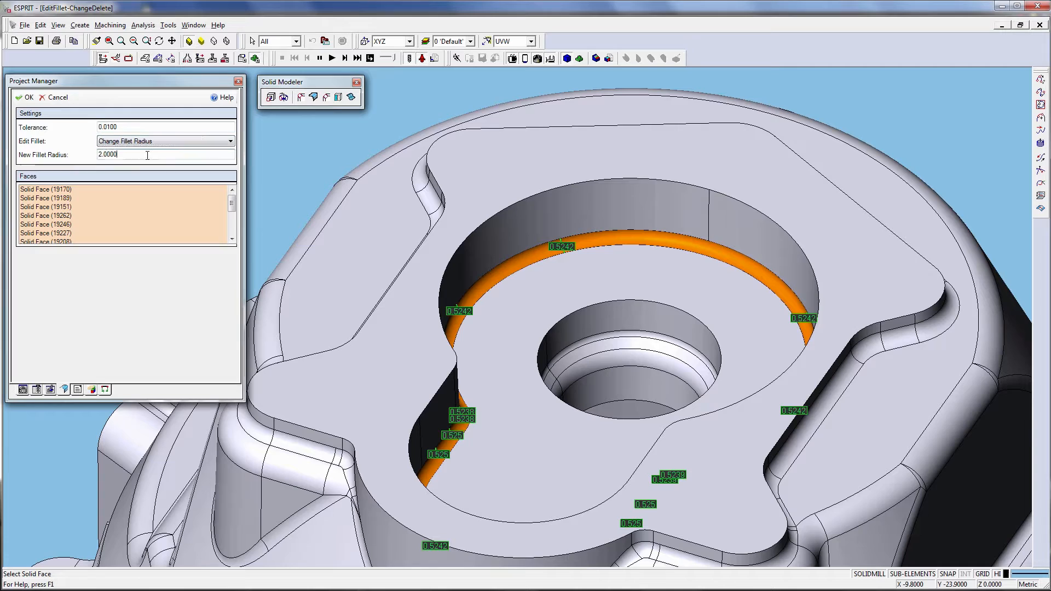
- Set the selected bore fillet faces to a new fillet radius of 2.0
click(25, 97)
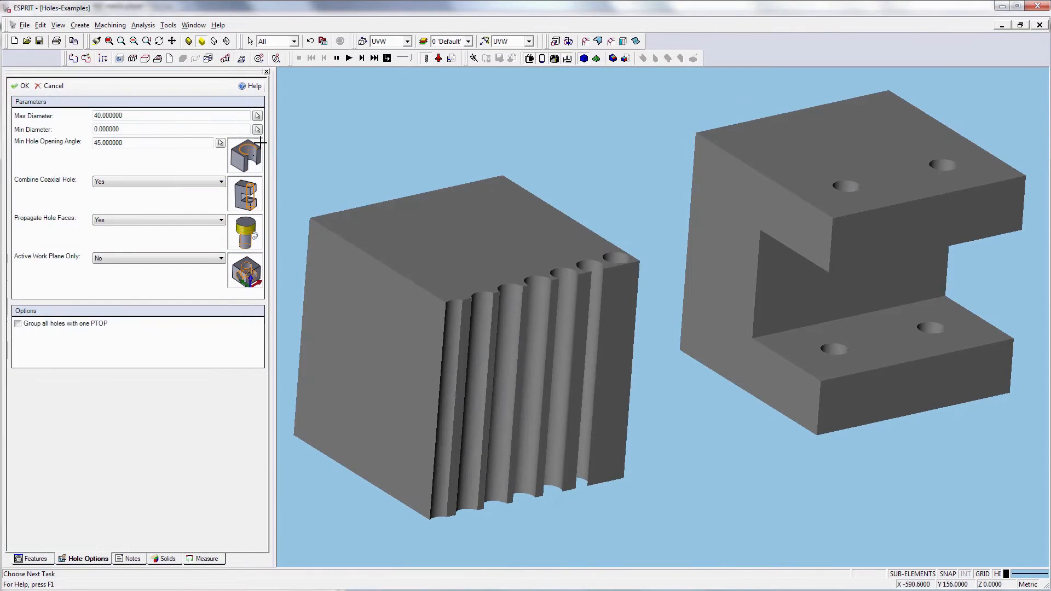
- Window-select the Holes-Examples sample blocks for hole recognition with 40 max diameter, 45° angle
click(23, 86)
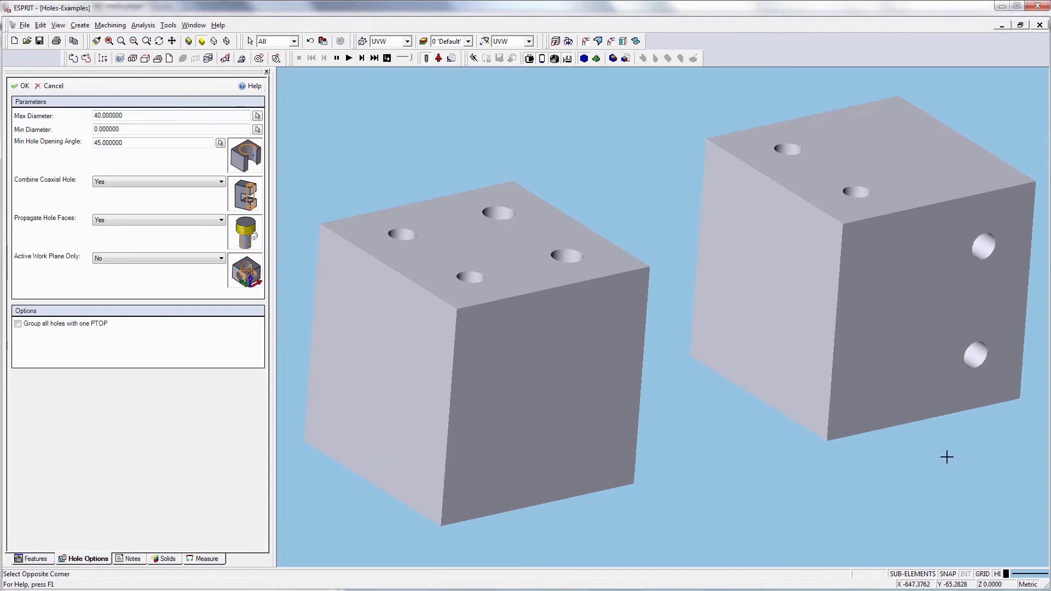
click(24, 86)
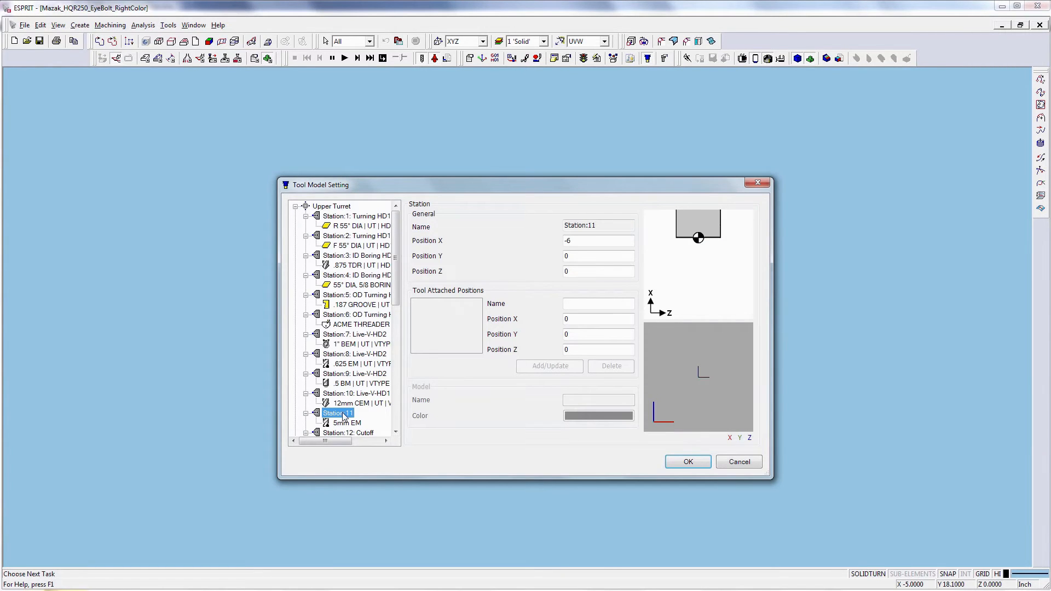
- Color the Ex113 tool model at Station 11 blue and apply the turret settings
right_click(335, 414)
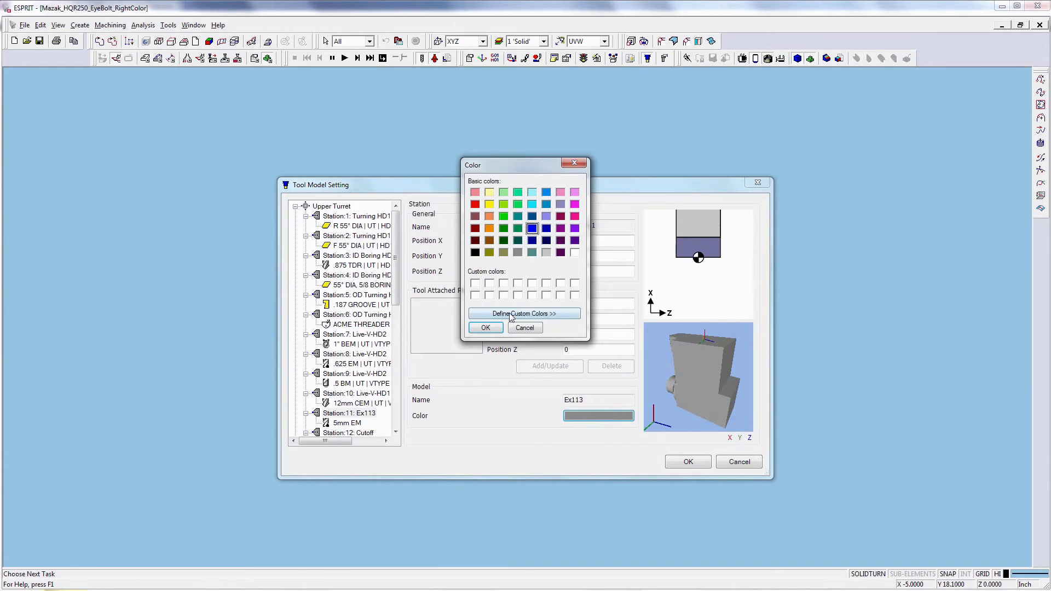
click(486, 328)
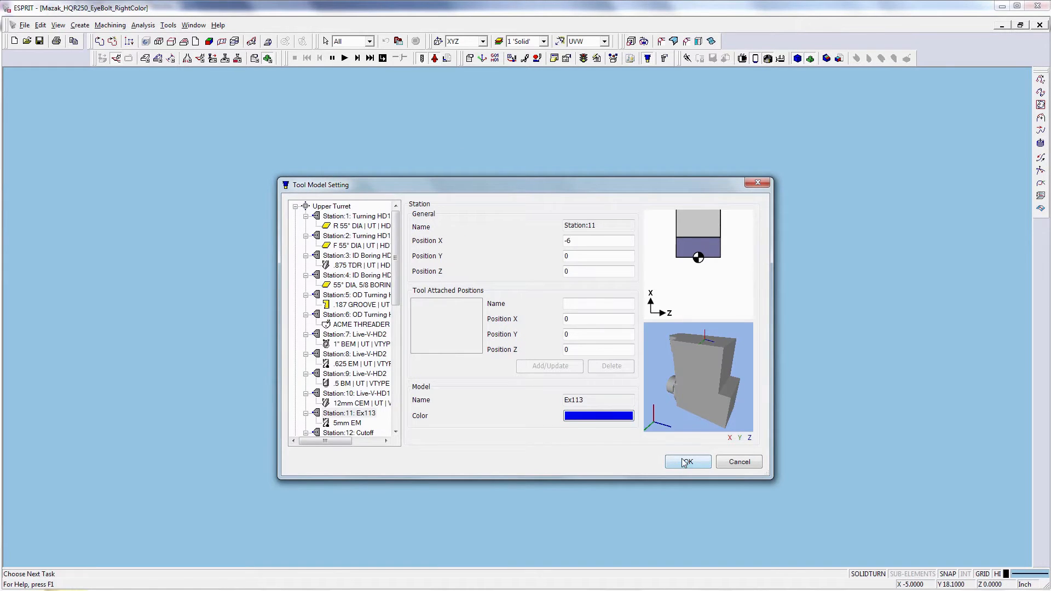
click(686, 462)
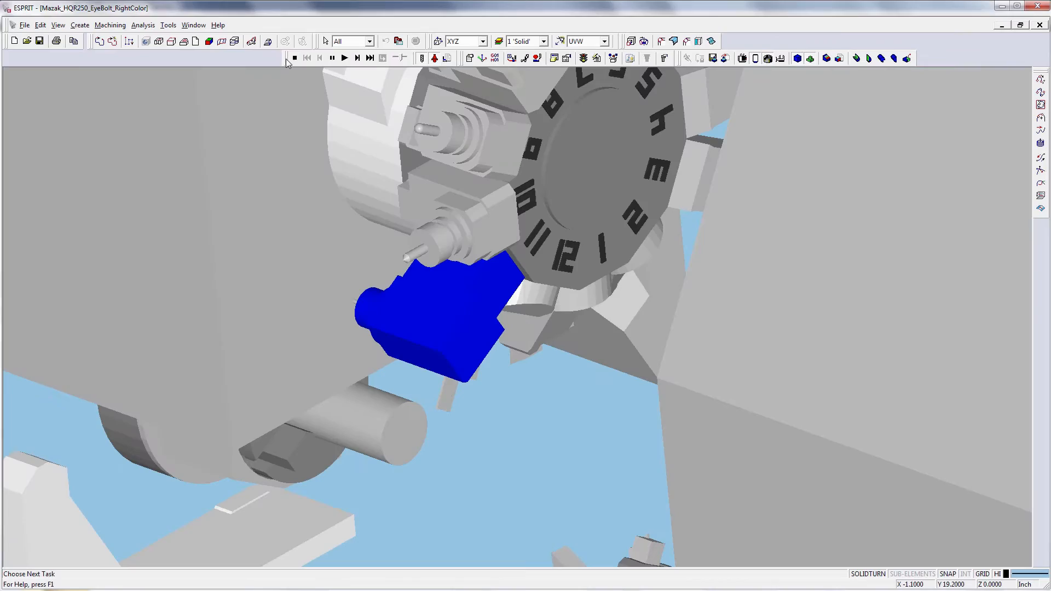